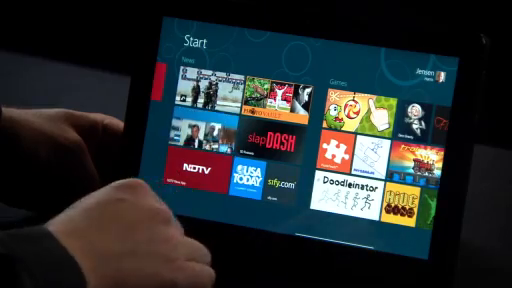
Pan right across the Start screen through the News and Games tile groups.
scroll("right", 3)
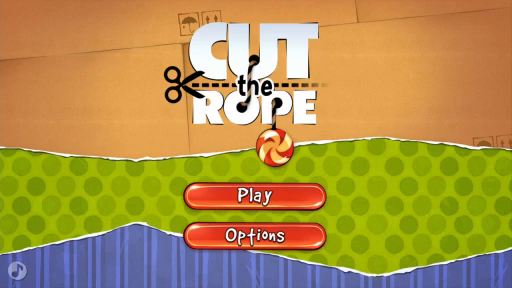
Leave the Cut the Rope title menu and go back to the Start screen.
left_click(256, 189)
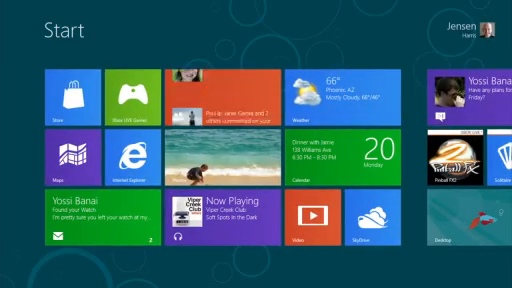
Pan right past the Friends and News groups and open the Discovery Adventures site tile.
scroll("right", 3)
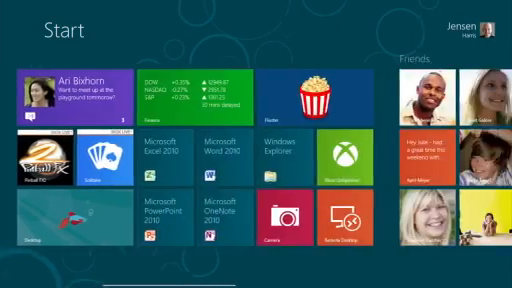
scroll("right", 3)
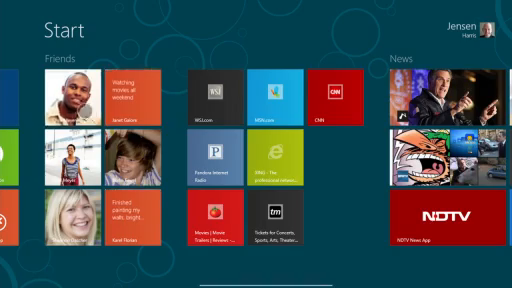
left_click(65, 96)
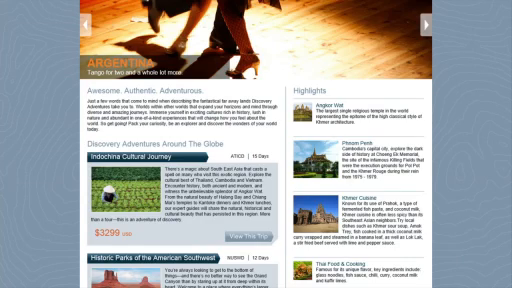
Scroll down the Discovery Adventures travel page featuring Argentina.
scroll("down", 3)
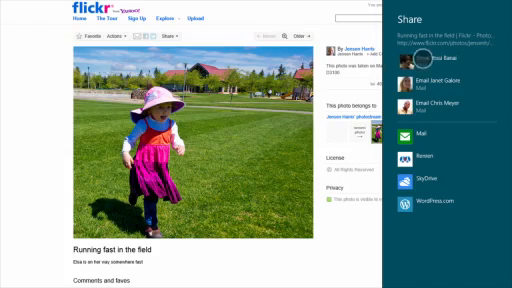
Pick a contact from the Share list for the 'Running fast in the field' photo.
left_click(434, 131)
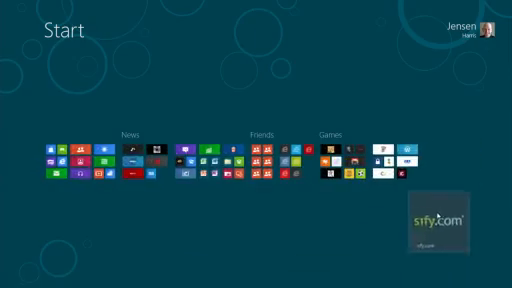
Open Task Manager from the compact Start screen overview.
left_click(128, 155)
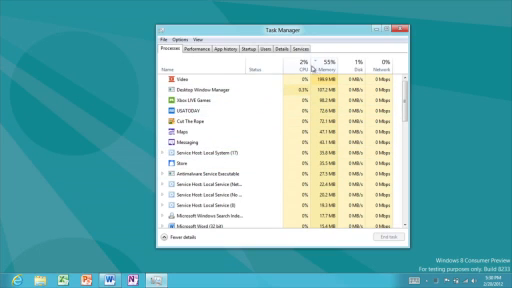
Sort the Task Manager process list by the Memory column.
left_click(306, 63)
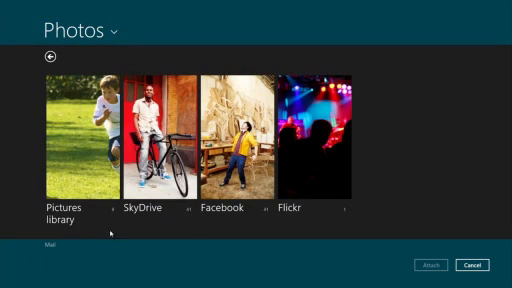
Choose SkyDrive as the photo source to browse its 14 albums.
left_click(160, 135)
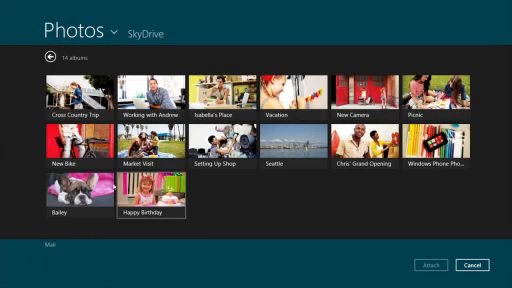